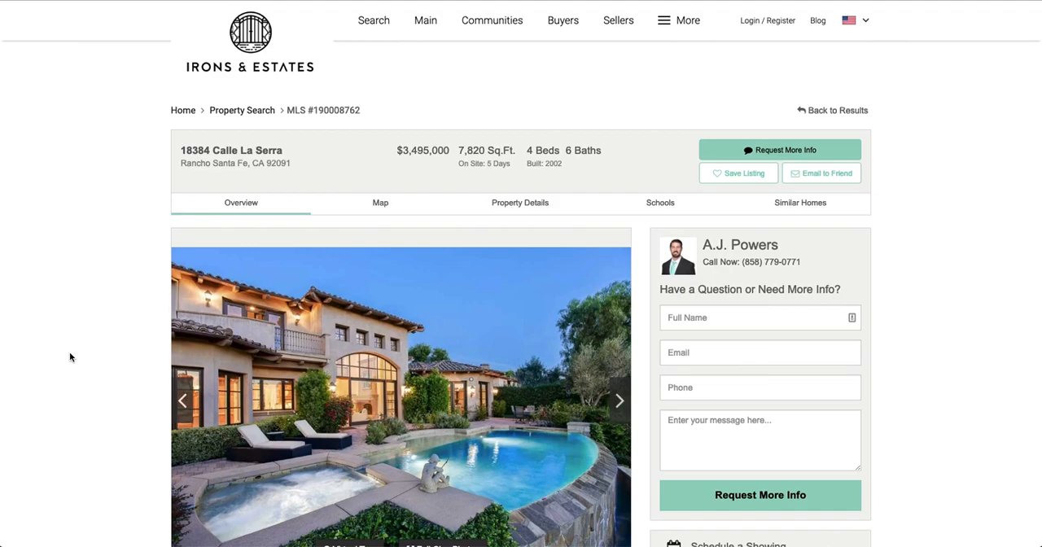
pyautogui.moveTo(12, 15)
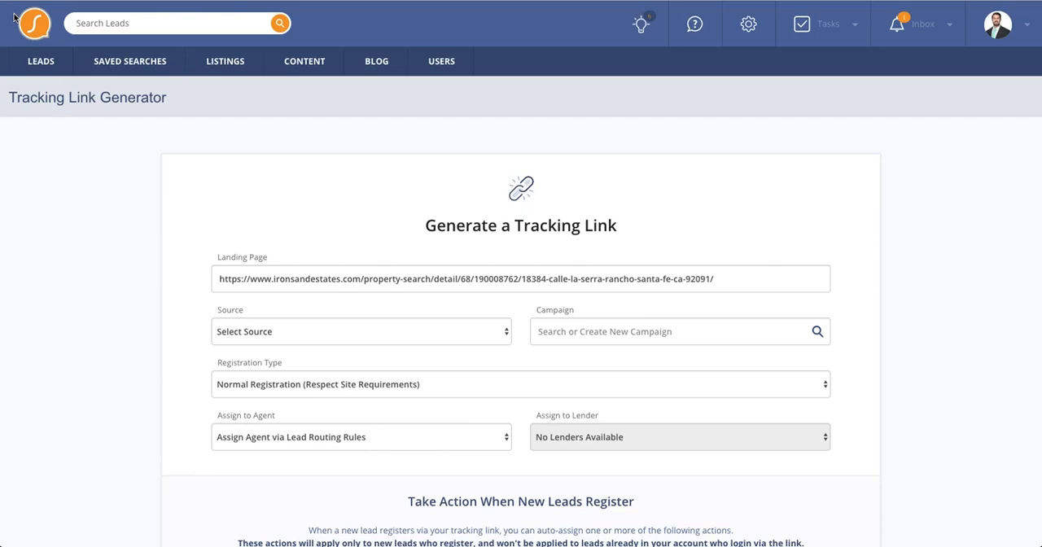
pyautogui.moveTo(137, 202)
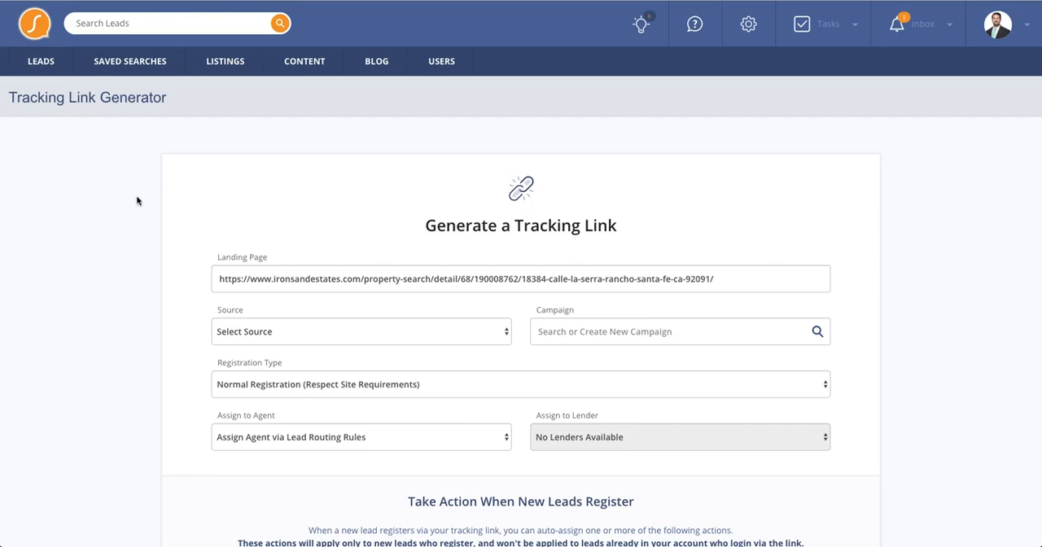
# Choose Facebook as source, Demo as campaign, and Facebook Style (Listing Detail Pages Only) registration
pyautogui.scroll(-3)
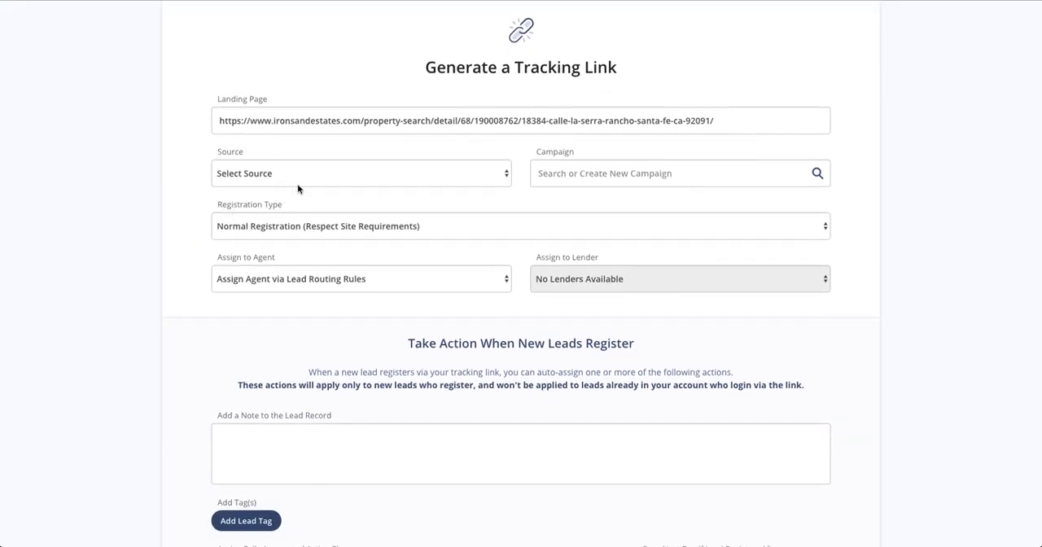
pyautogui.click(361, 172)
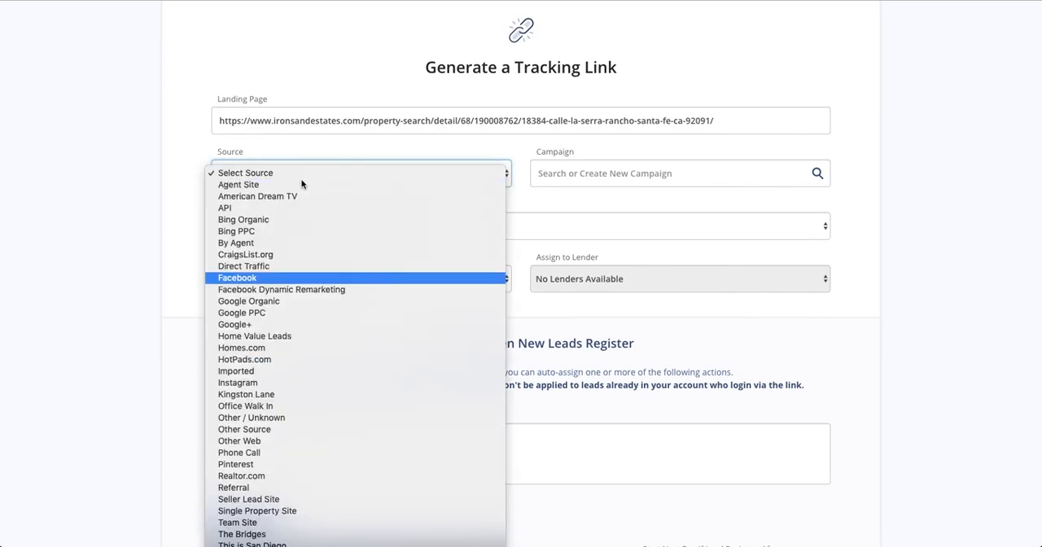
pyautogui.click(238, 276)
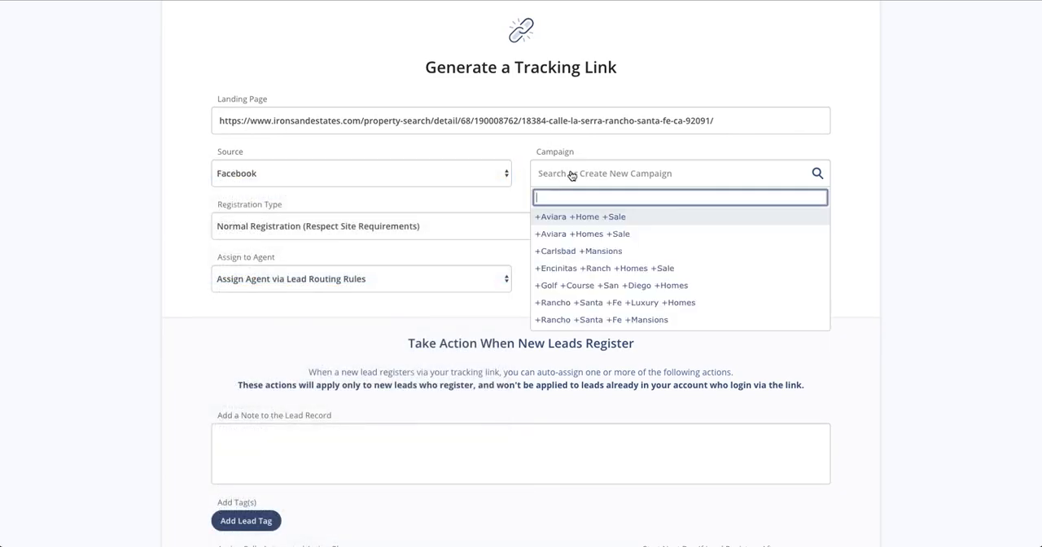
pyautogui.write('Demo')
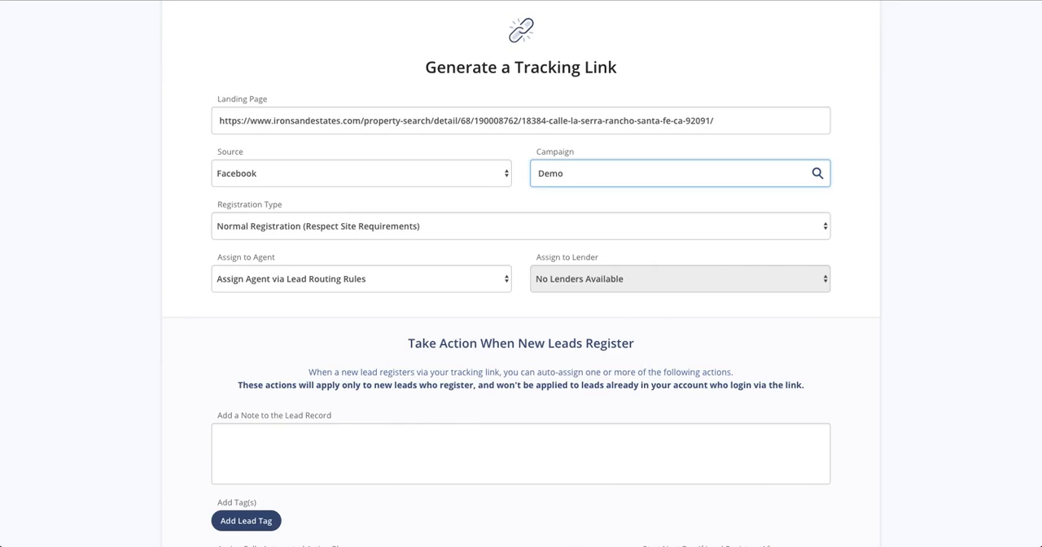
pyautogui.click(521, 225)
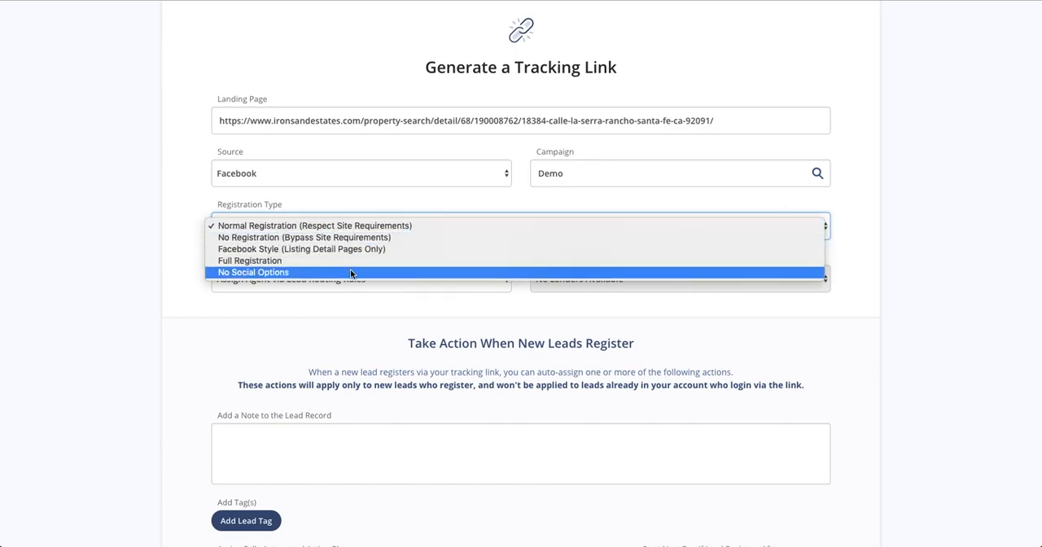
pyautogui.click(314, 225)
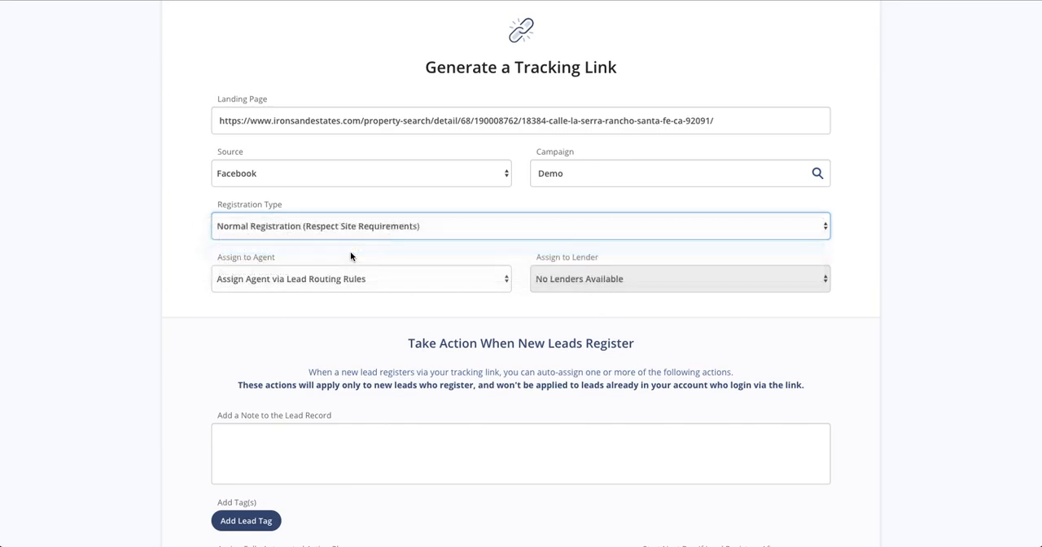
pyautogui.click(521, 225)
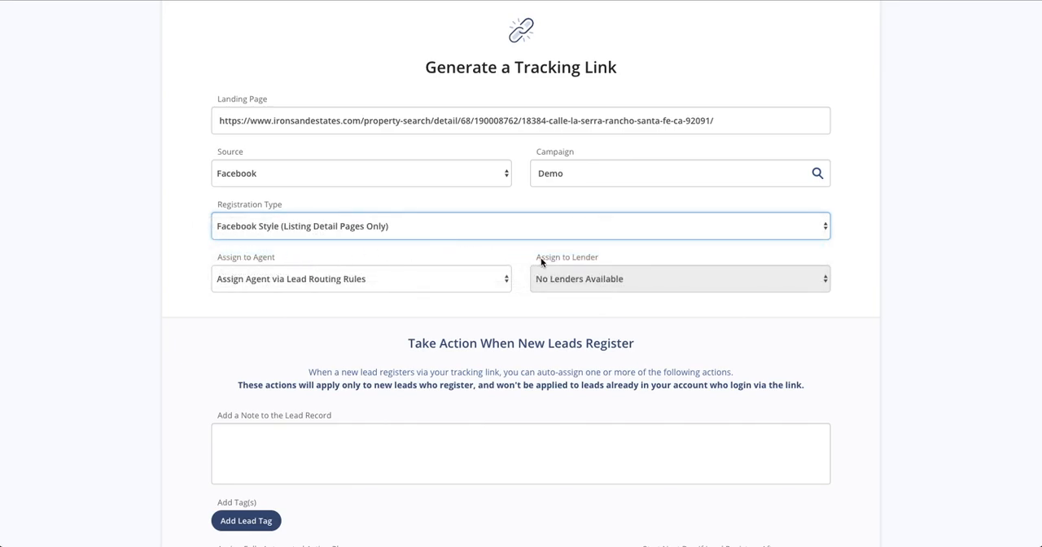
pyautogui.moveTo(519, 264)
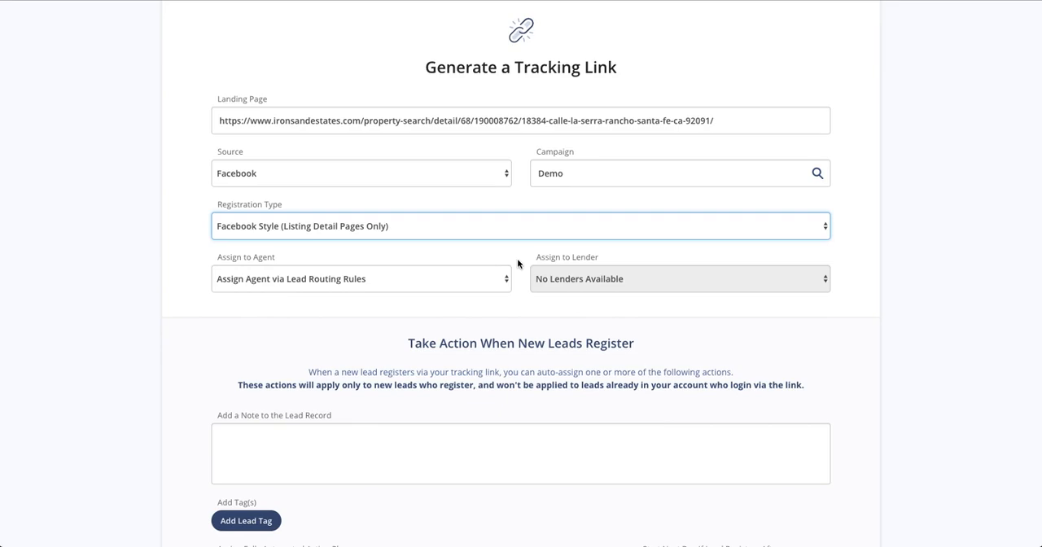
pyautogui.scroll(-3)
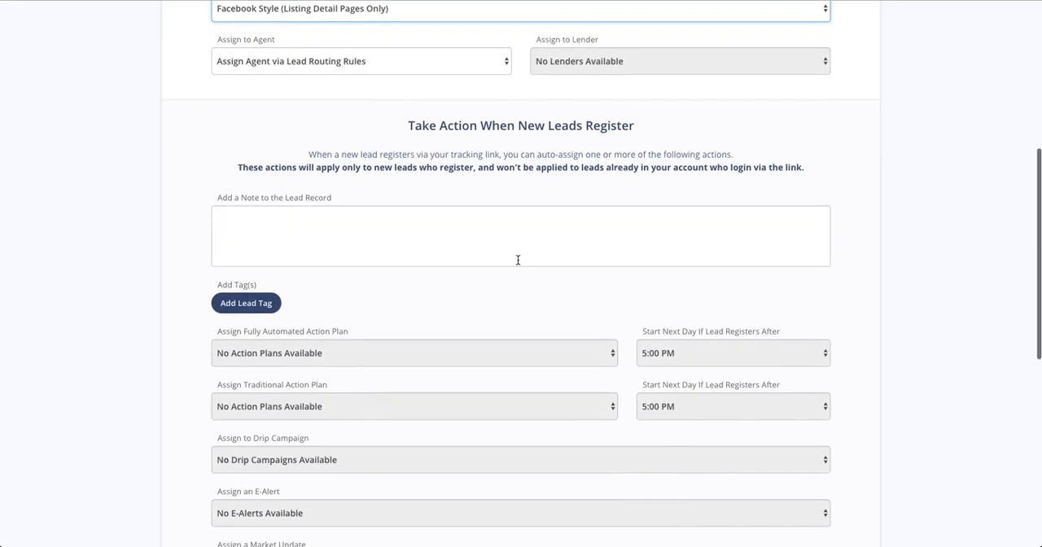
pyautogui.scroll(-3)
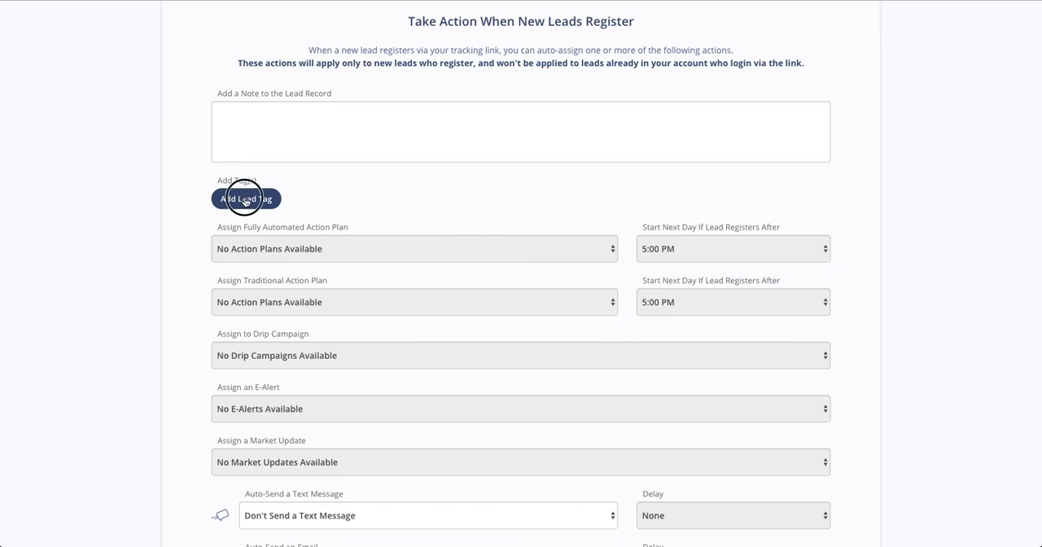
pyautogui.click(245, 199)
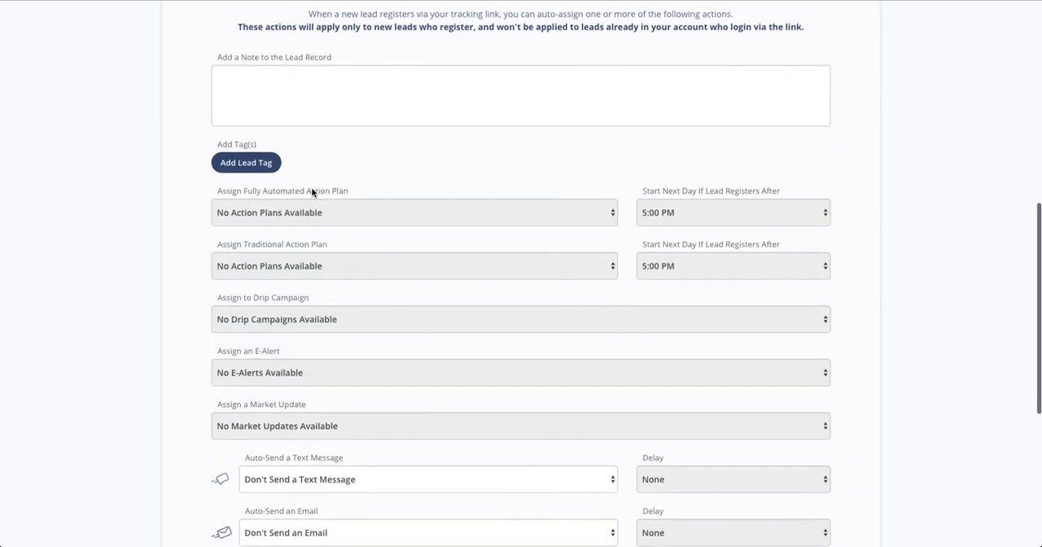
pyautogui.scroll(-3)
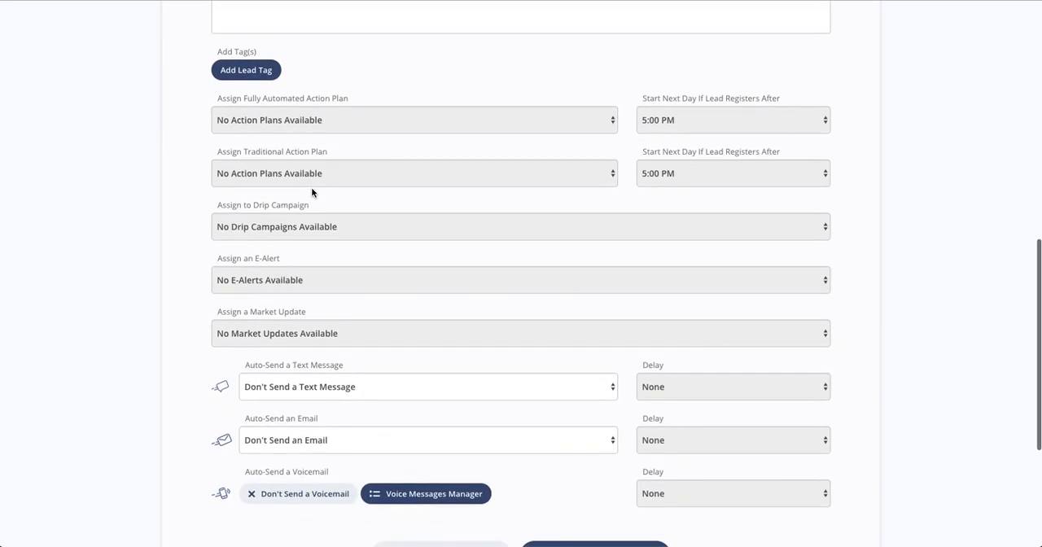
pyautogui.moveTo(339, 148)
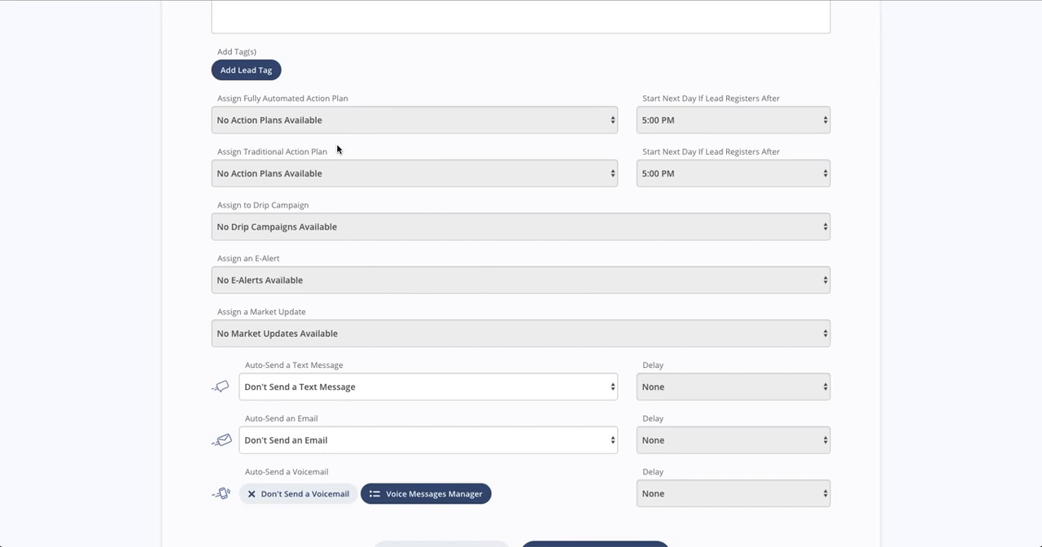
pyautogui.scroll(-3)
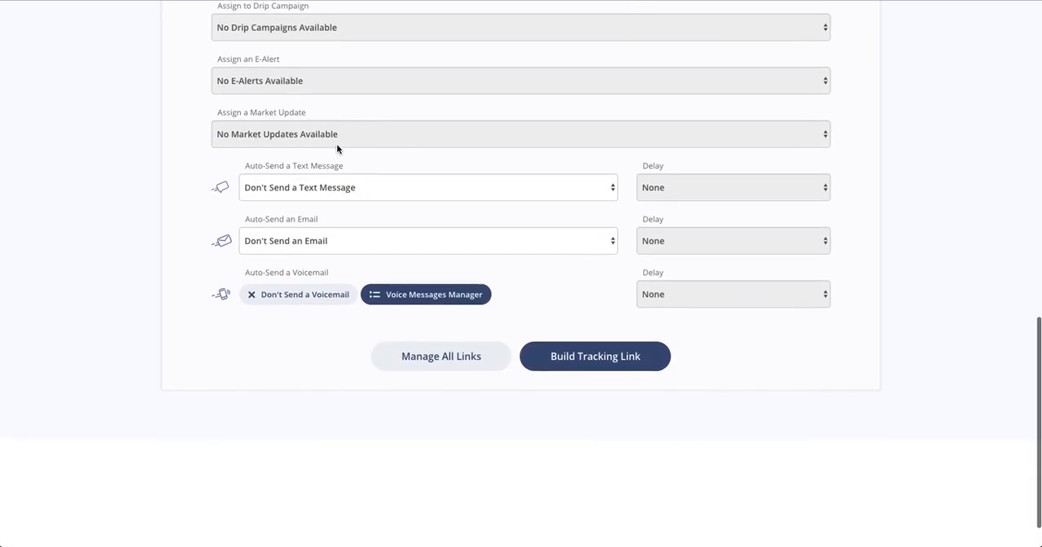
pyautogui.scroll(-3)
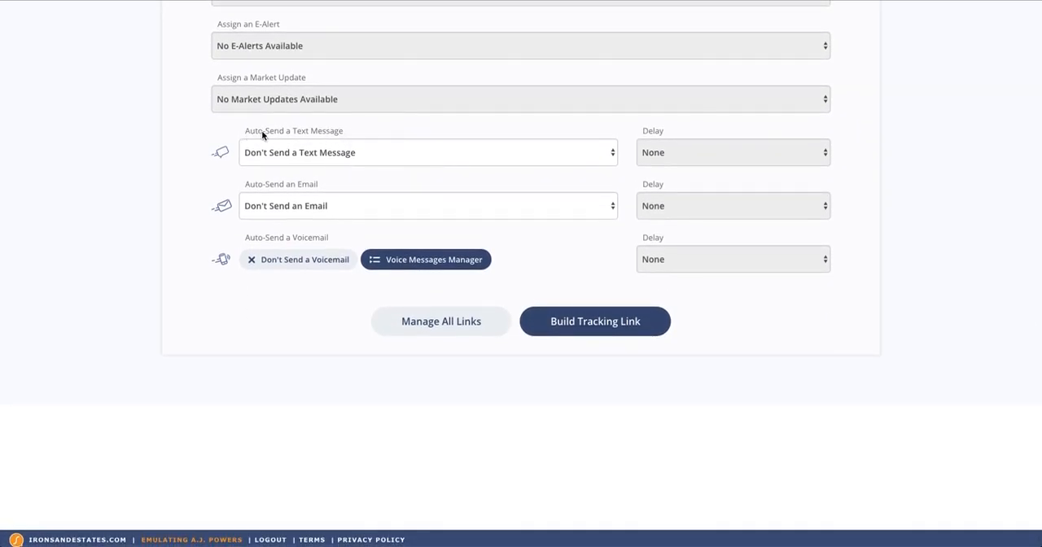
pyautogui.moveTo(327, 132)
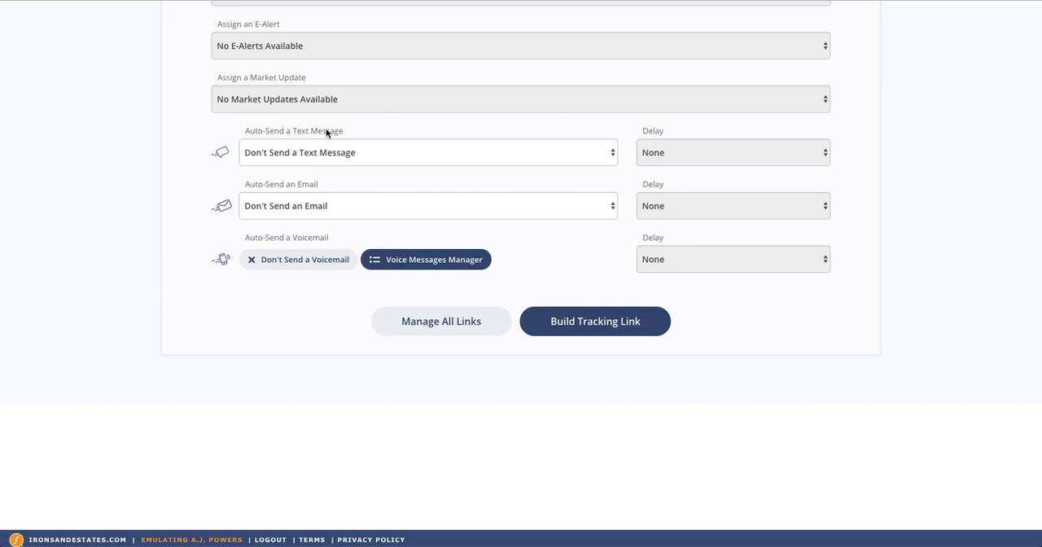
pyautogui.moveTo(351, 269)
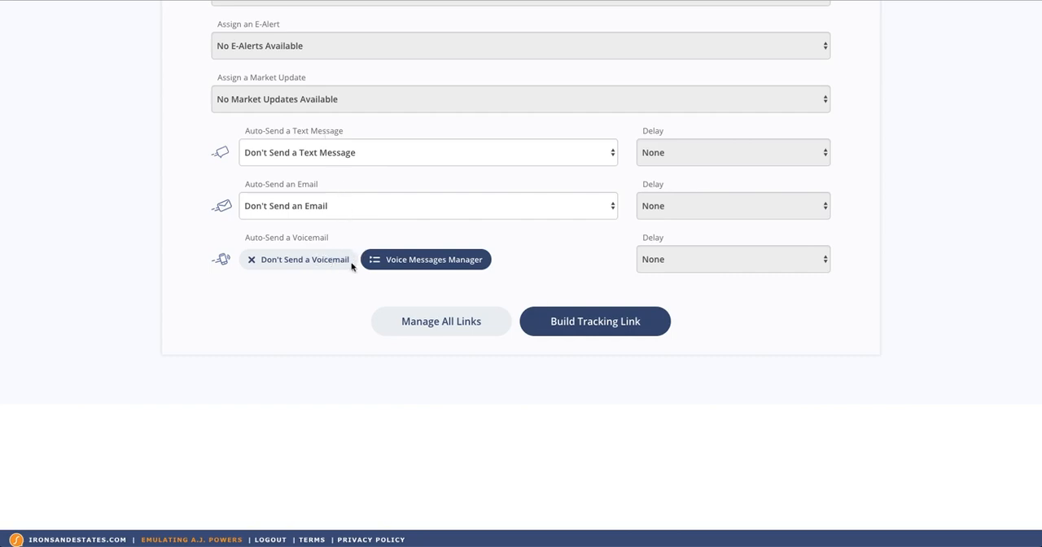
pyautogui.click(425, 259)
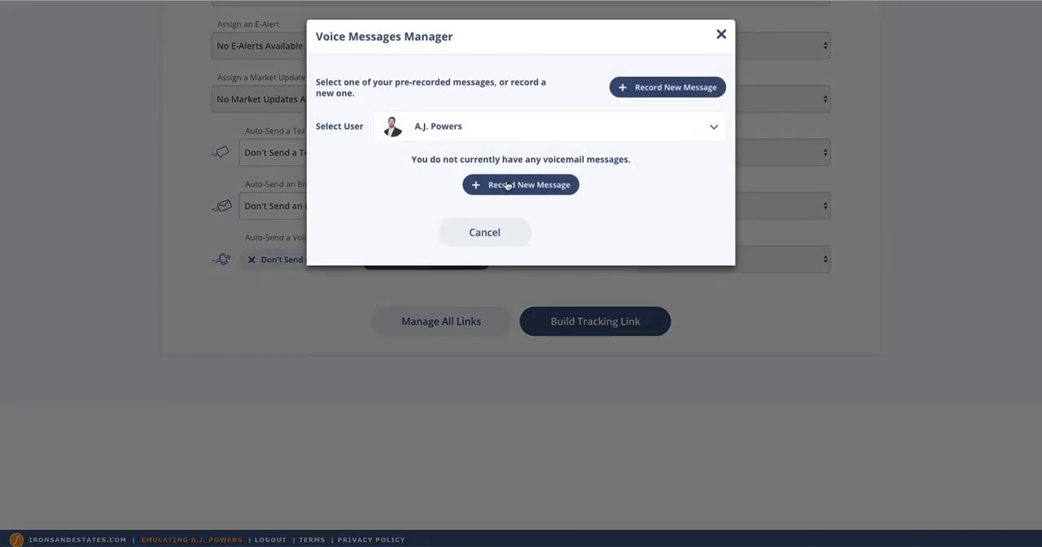
pyautogui.click(521, 184)
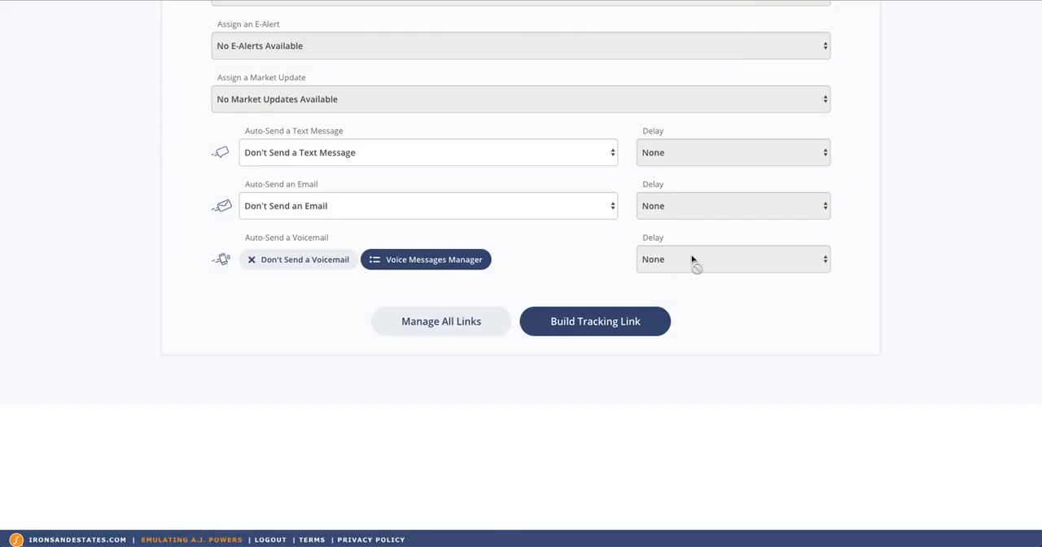
pyautogui.moveTo(702, 280)
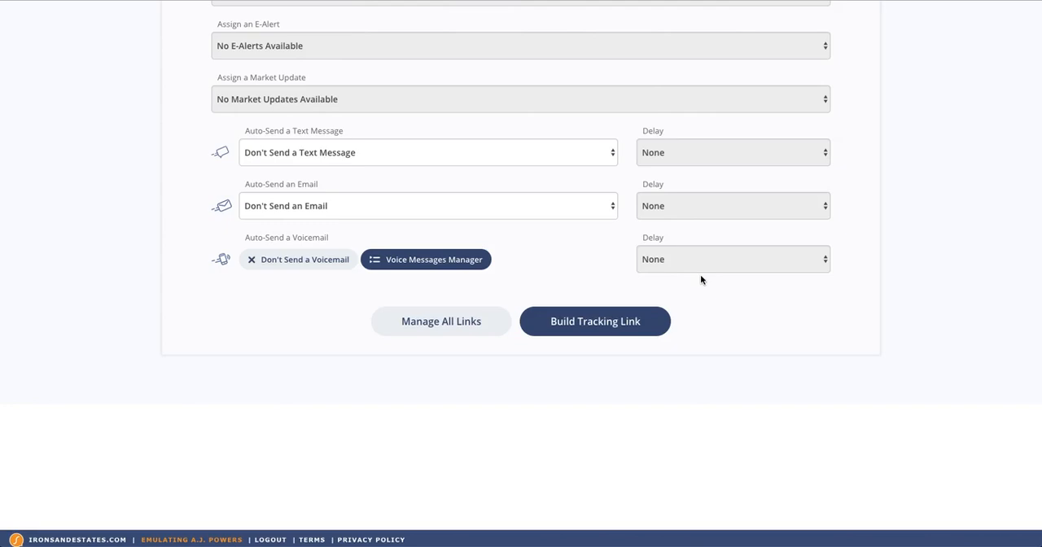
pyautogui.click(596, 321)
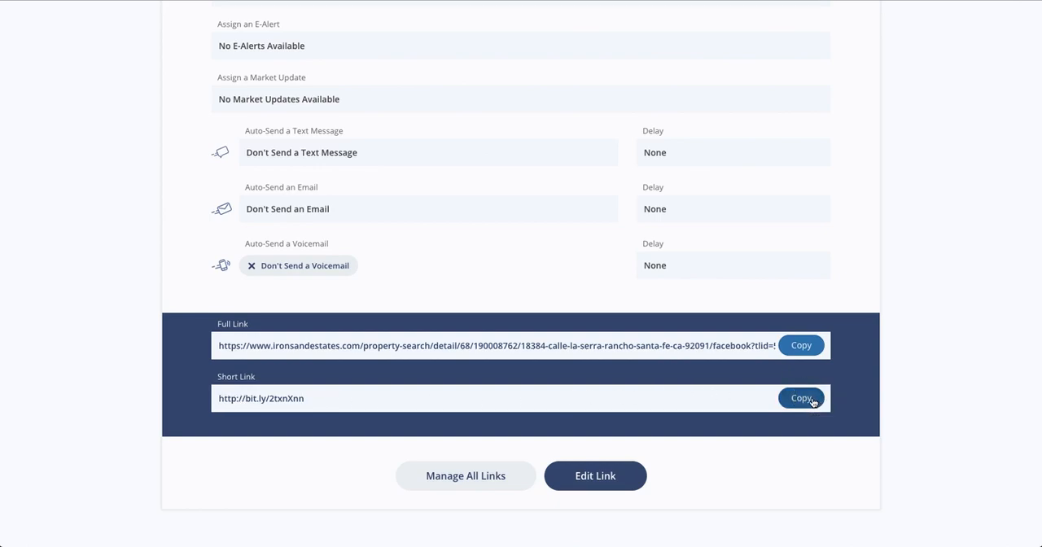
# Copy the generated bit.ly short link for the tracking link
pyautogui.click(801, 397)
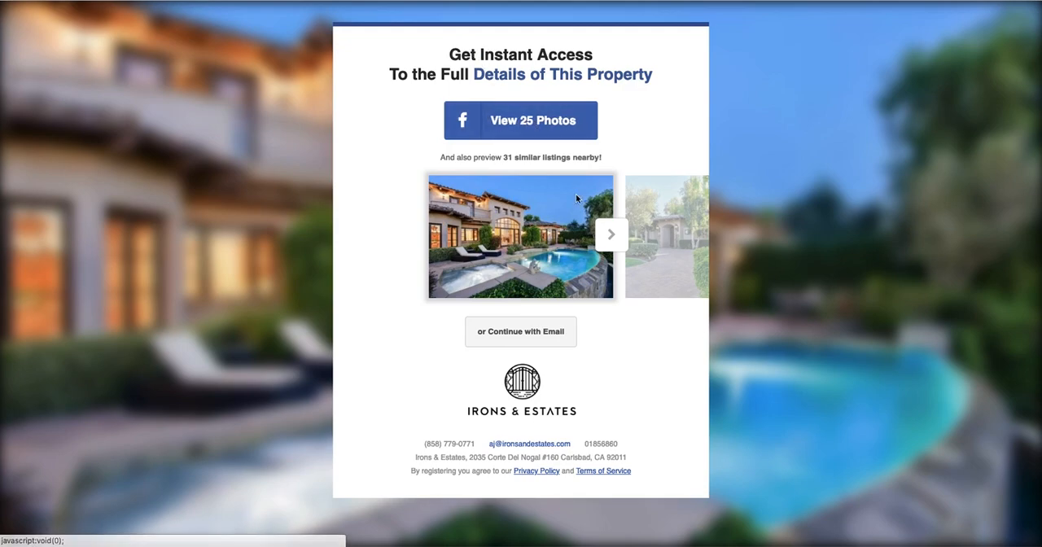
# Advance the listing photo carousel to the prompt to view 25 photos via Facebook
pyautogui.click(611, 234)
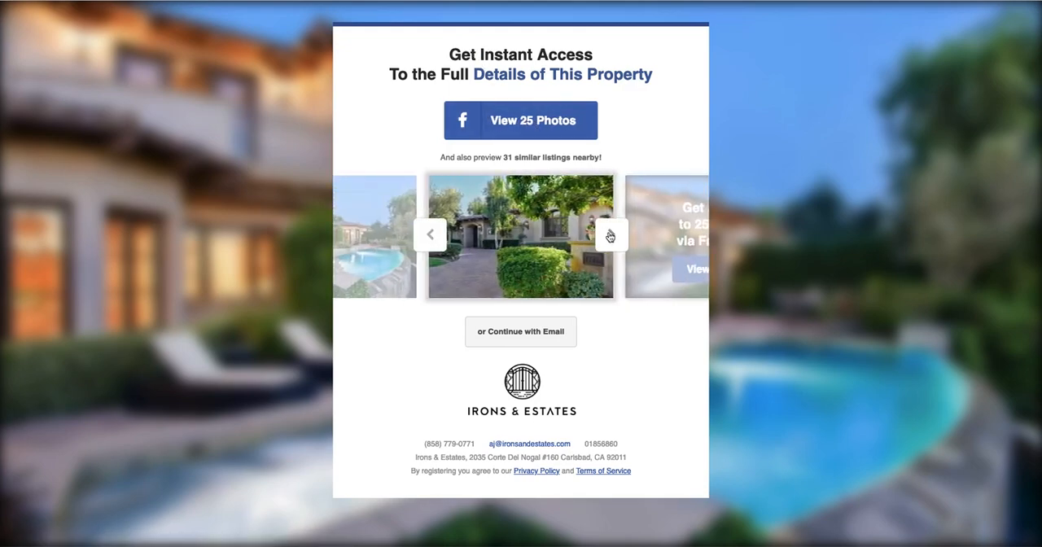
pyautogui.click(611, 235)
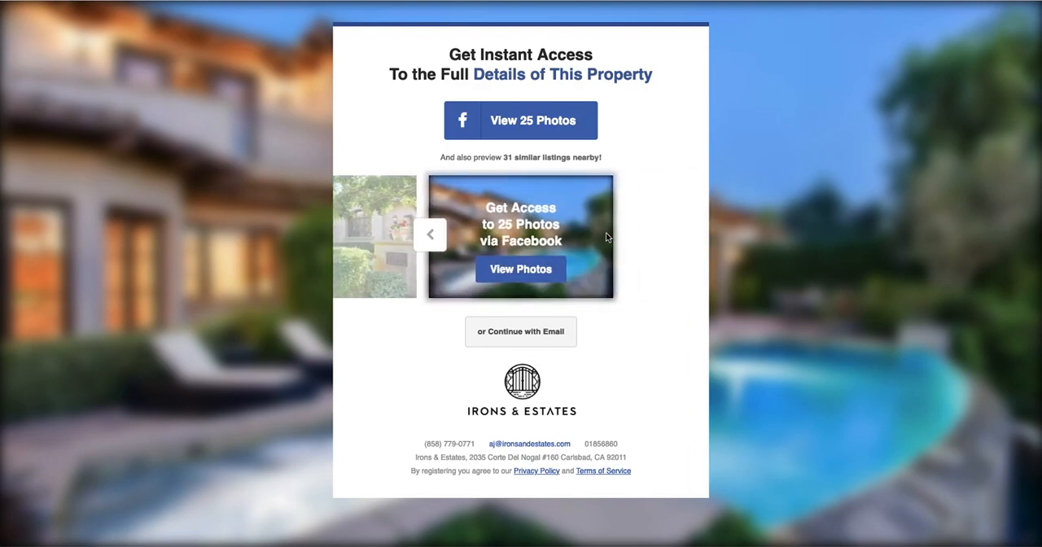